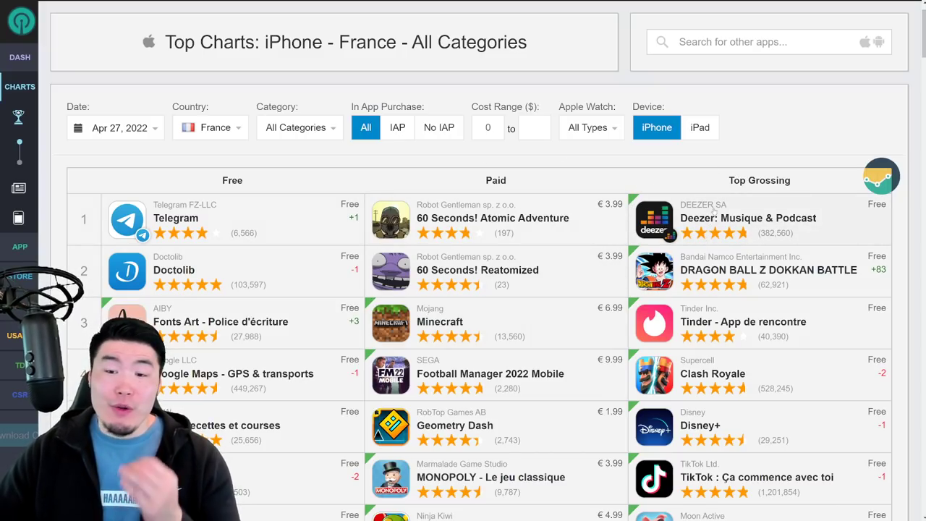
{"action": "mouse_move", "coordinate": [715, 252]}
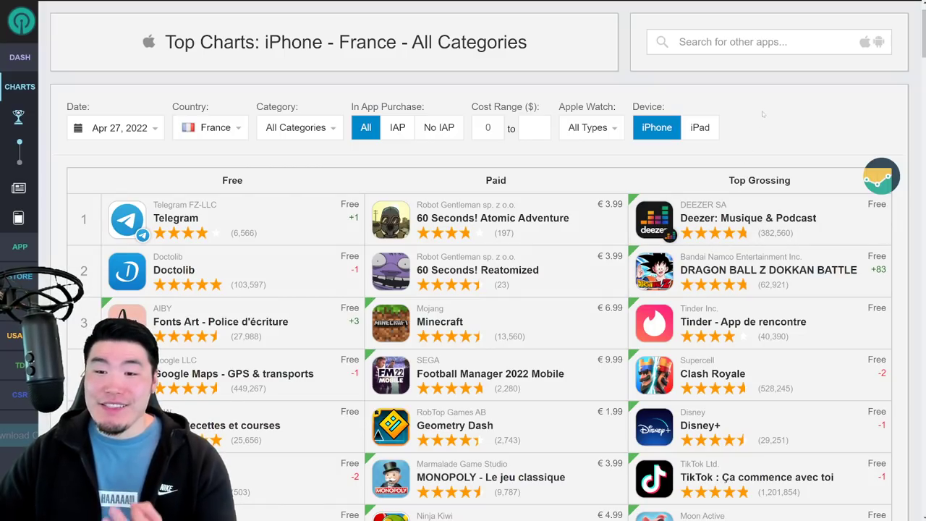
{"action": "mouse_move", "coordinate": [758, 118]}
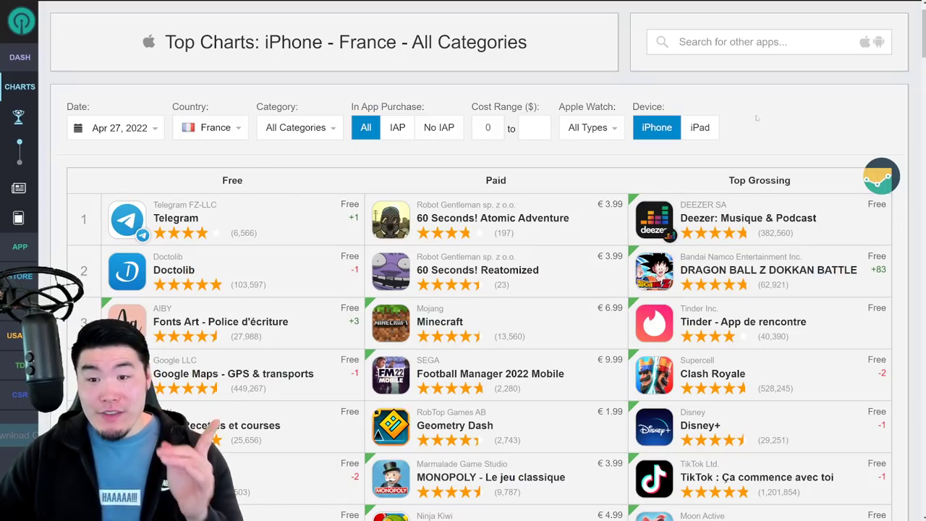
Switch the charts from France to the US and find Dokkan Battle tenth in Top Grossing.
{"action": "left_click", "coordinate": [210, 128]}
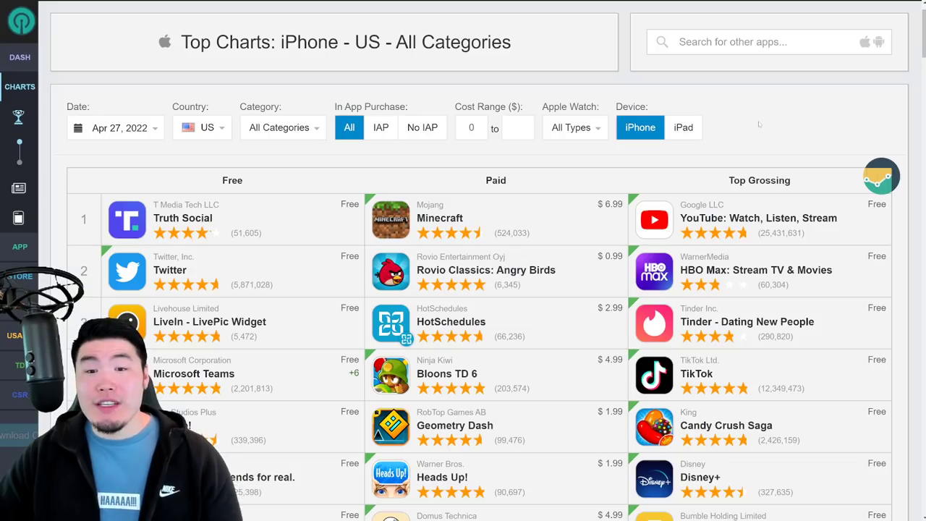
{"action": "mouse_move", "coordinate": [744, 117]}
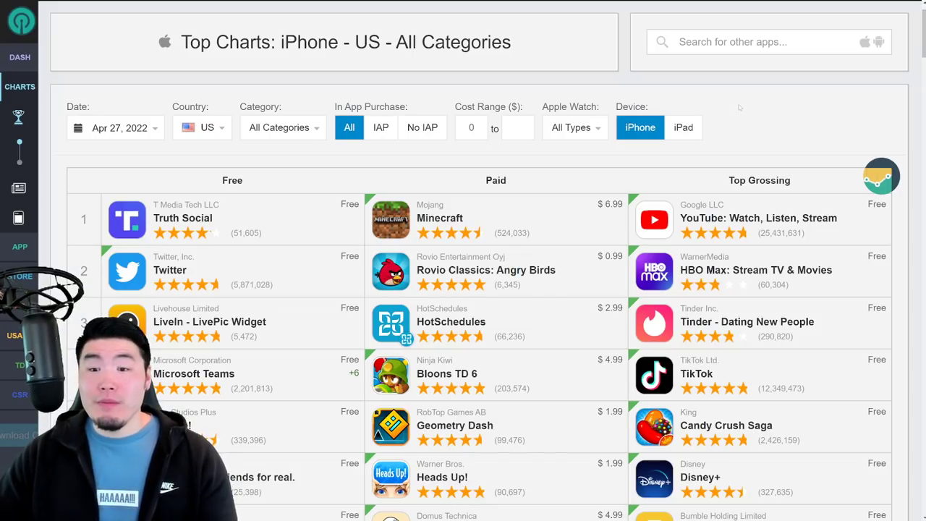
{"action": "scroll", "scroll_direction": "down", "scroll_amount": 3}
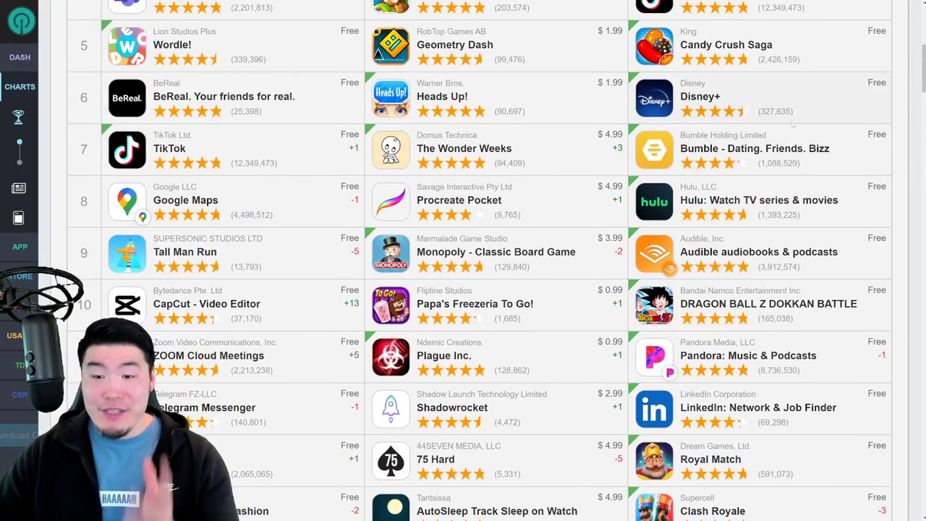
{"action": "scroll", "scroll_direction": "down", "scroll_amount": 3}
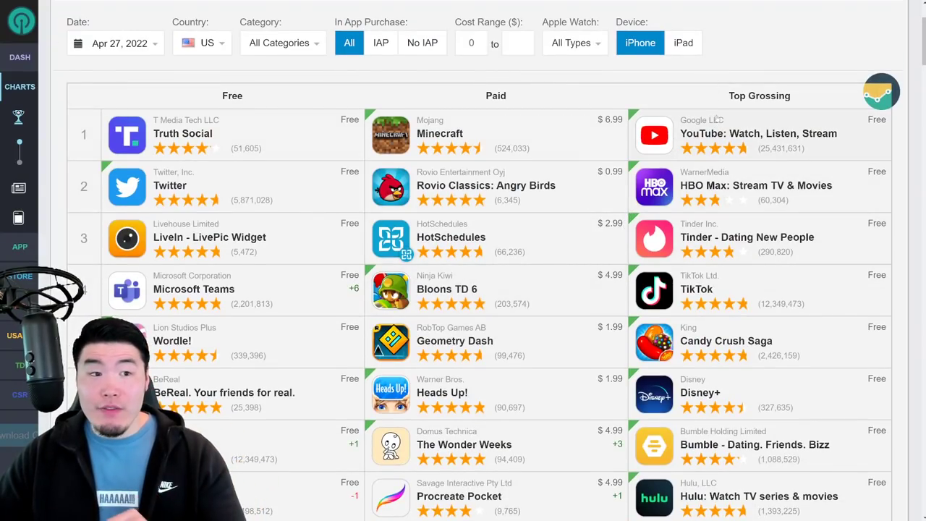
{"action": "mouse_move", "coordinate": [761, 51]}
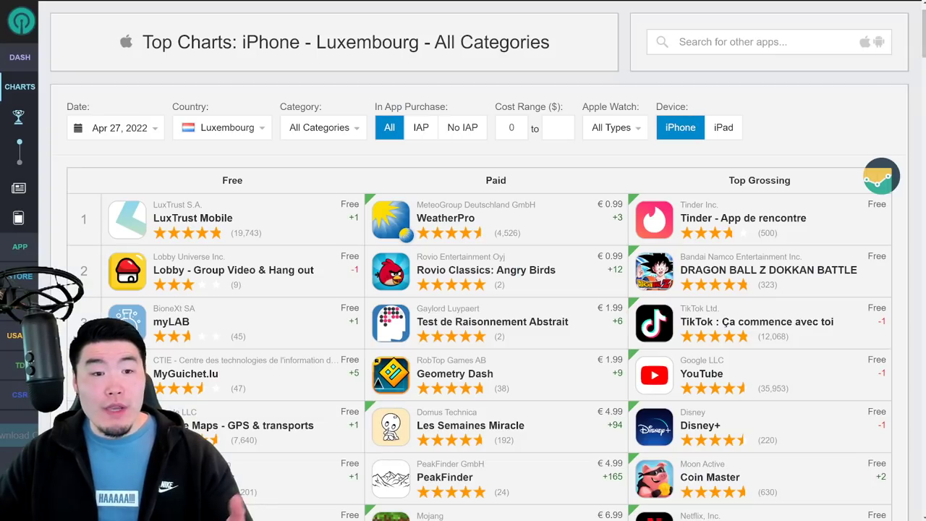
Step the charts through Hong Kong and Spain, scanning Top Grossing for Dokkan Battle.
{"action": "scroll", "scroll_direction": "down", "scroll_amount": 3}
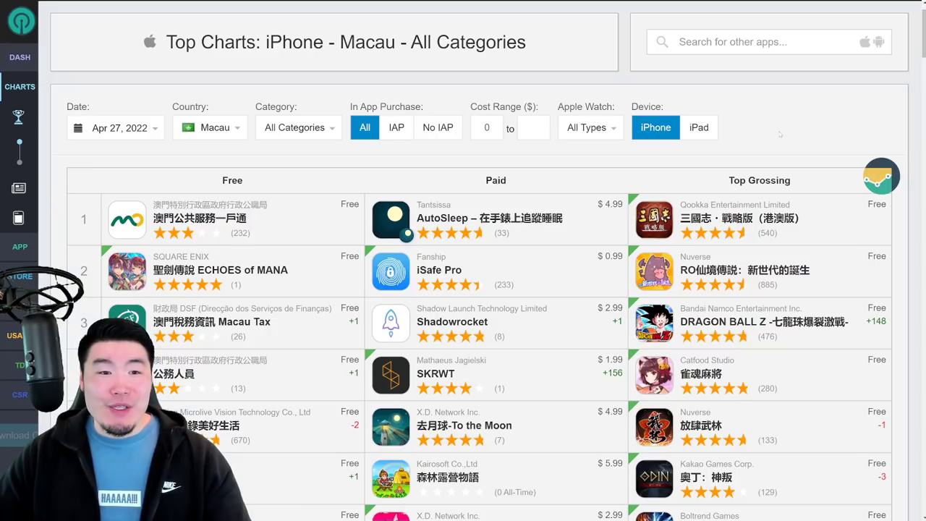
{"action": "scroll", "scroll_direction": "down", "scroll_amount": 3}
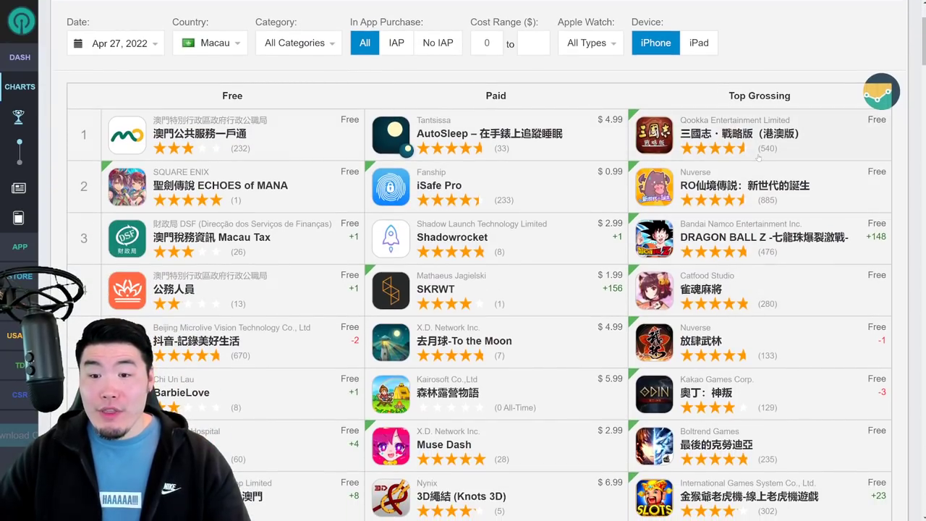
{"action": "left_click", "coordinate": [209, 43]}
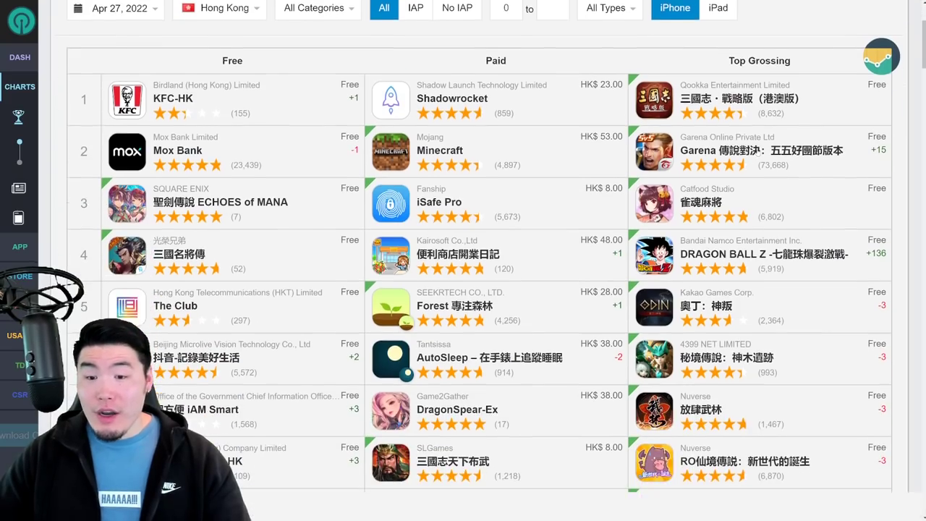
{"action": "left_click", "coordinate": [220, 8]}
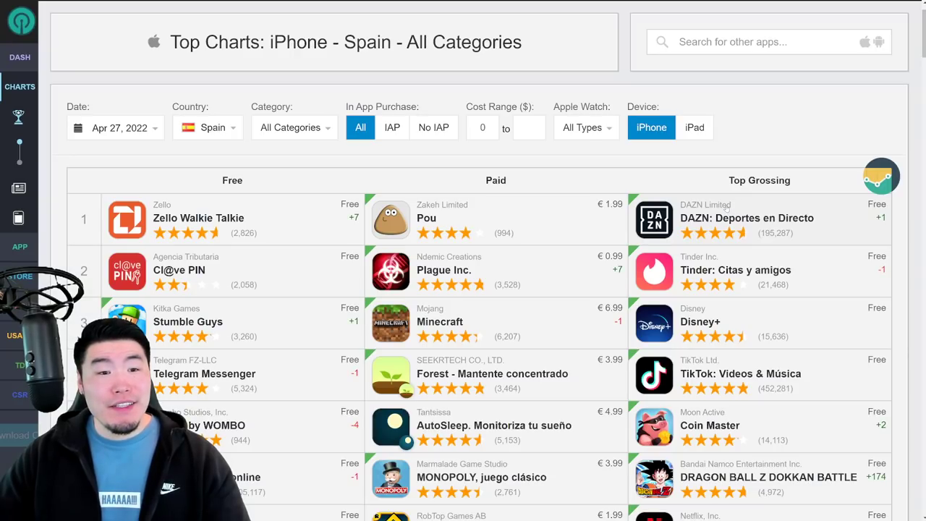
{"action": "scroll", "scroll_direction": "down", "scroll_amount": 3}
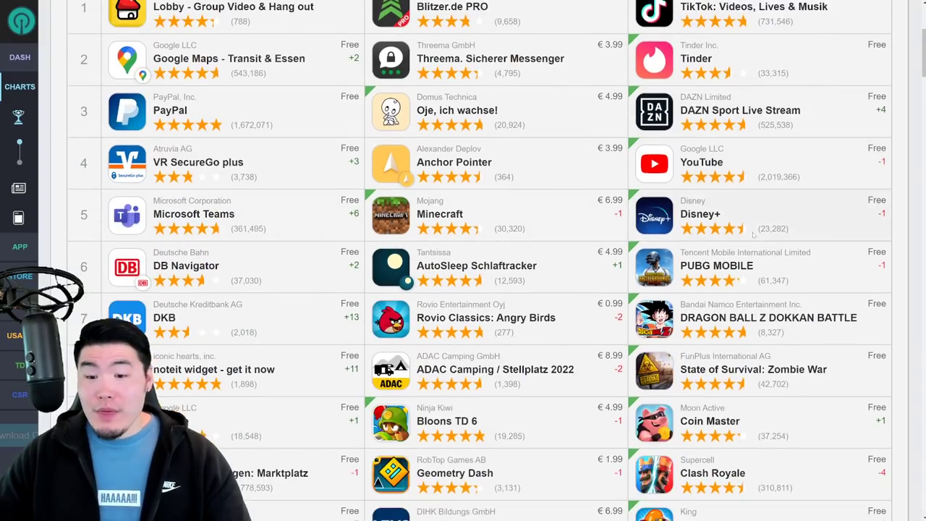
{"action": "mouse_move", "coordinate": [755, 228]}
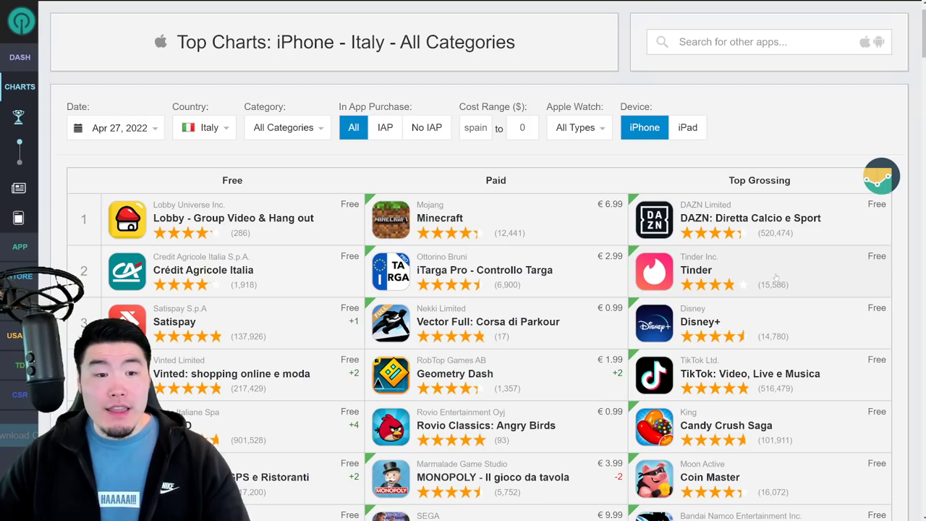
{"action": "scroll", "scroll_direction": "down", "scroll_amount": 3}
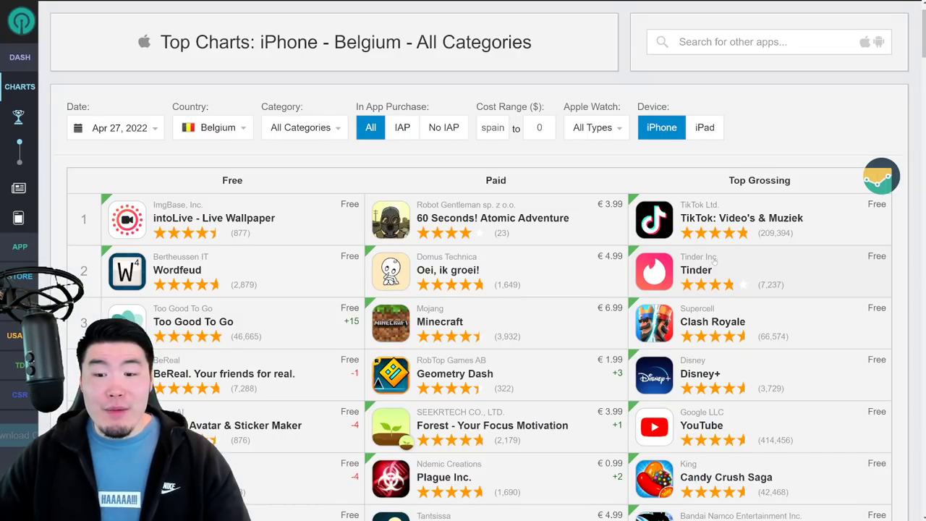
{"action": "scroll", "scroll_direction": "down", "scroll_amount": 3}
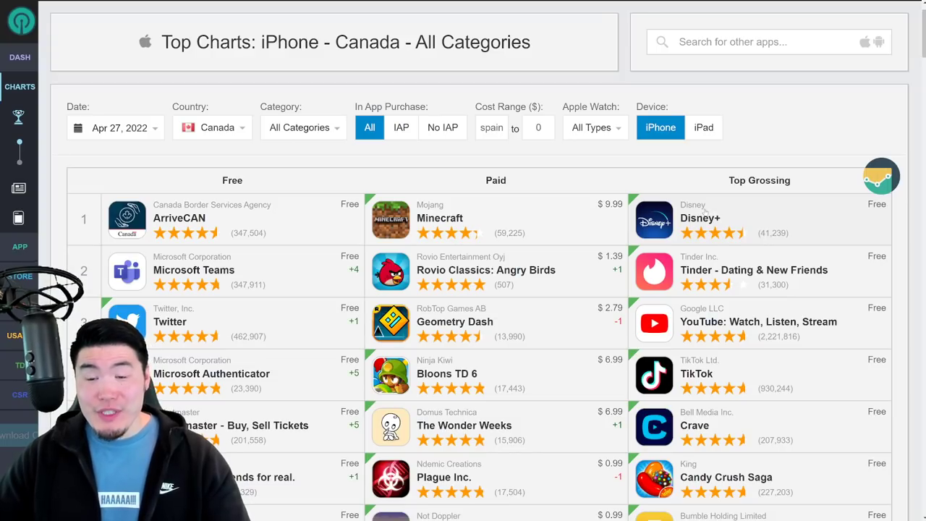
{"action": "scroll", "scroll_direction": "down", "scroll_amount": 3}
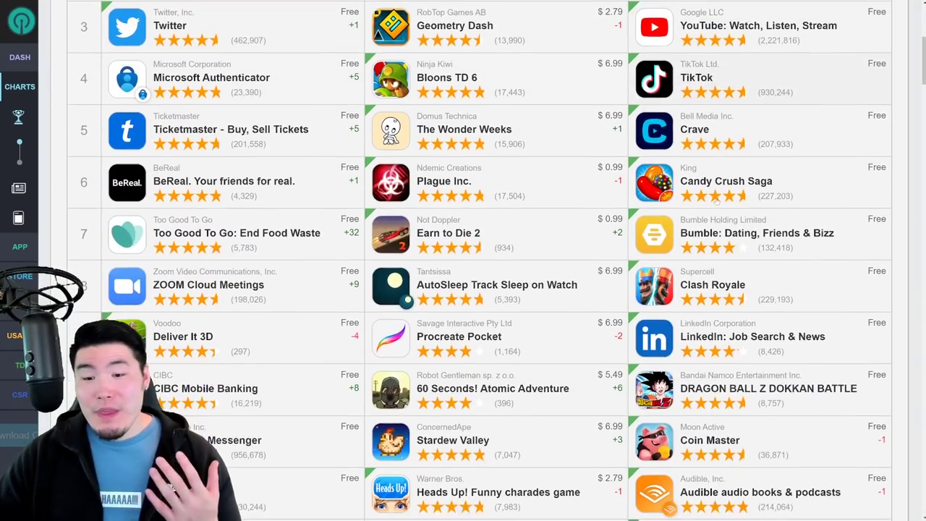
{"action": "scroll", "scroll_direction": "down", "scroll_amount": 3}
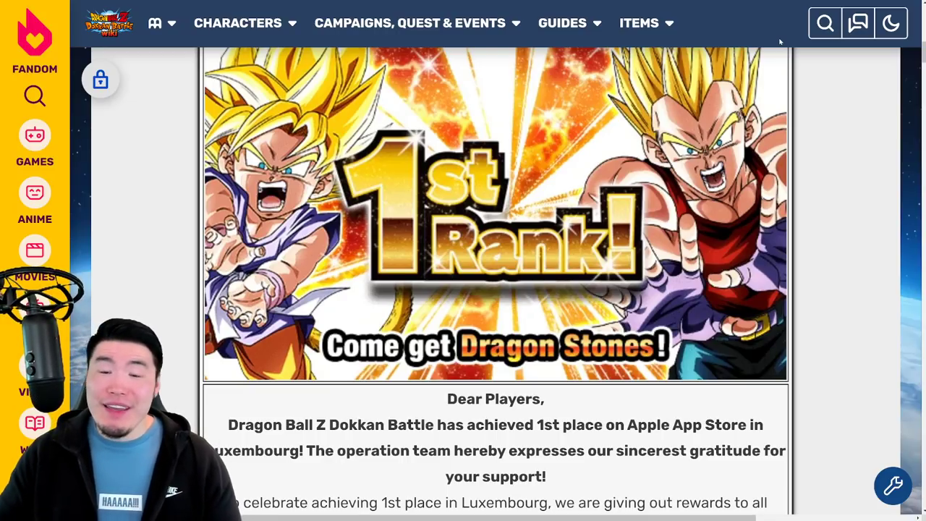
{"action": "scroll", "scroll_direction": "down", "scroll_amount": 3}
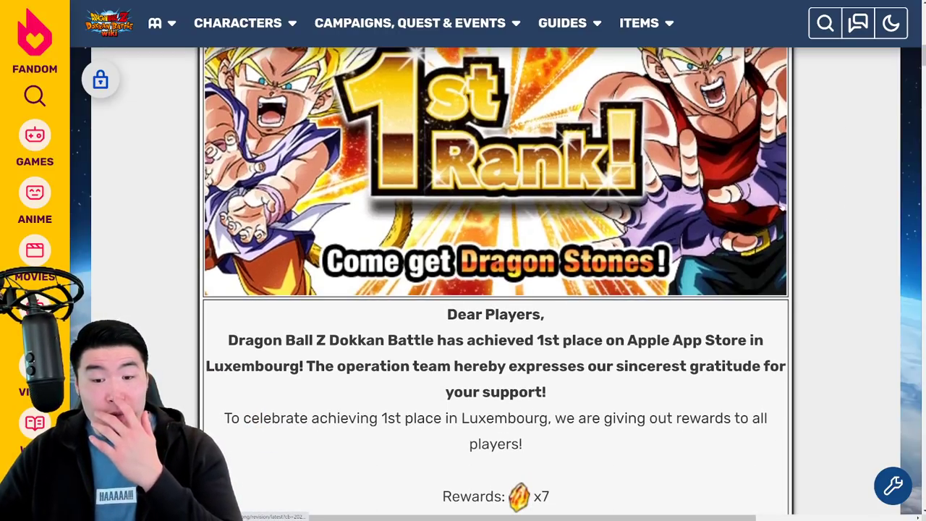
{"action": "scroll", "scroll_direction": "down", "scroll_amount": 3}
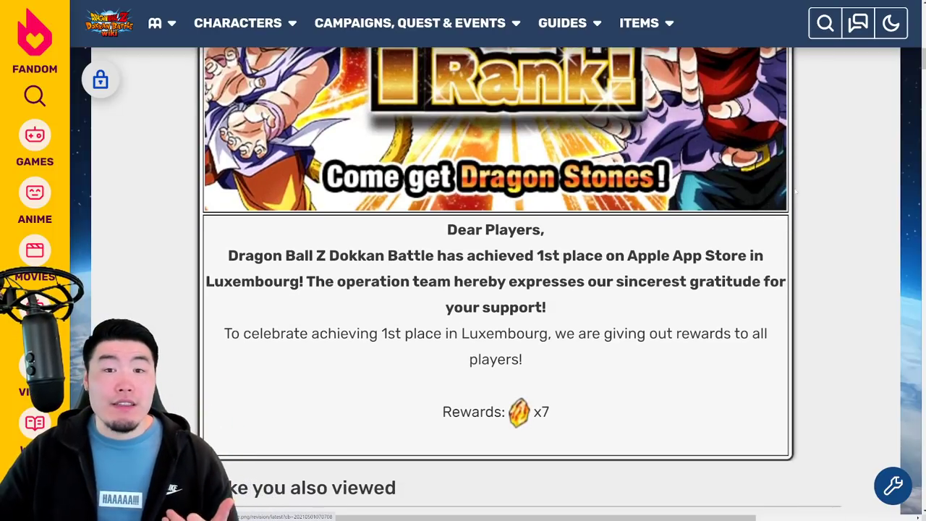
{"action": "scroll", "scroll_direction": "up", "scroll_amount": 3}
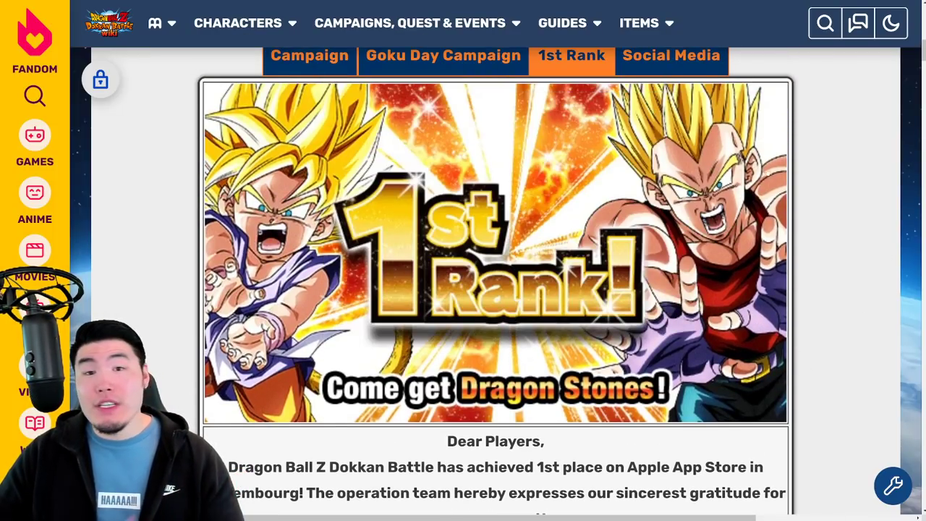
{"action": "scroll", "scroll_direction": "down", "scroll_amount": 3}
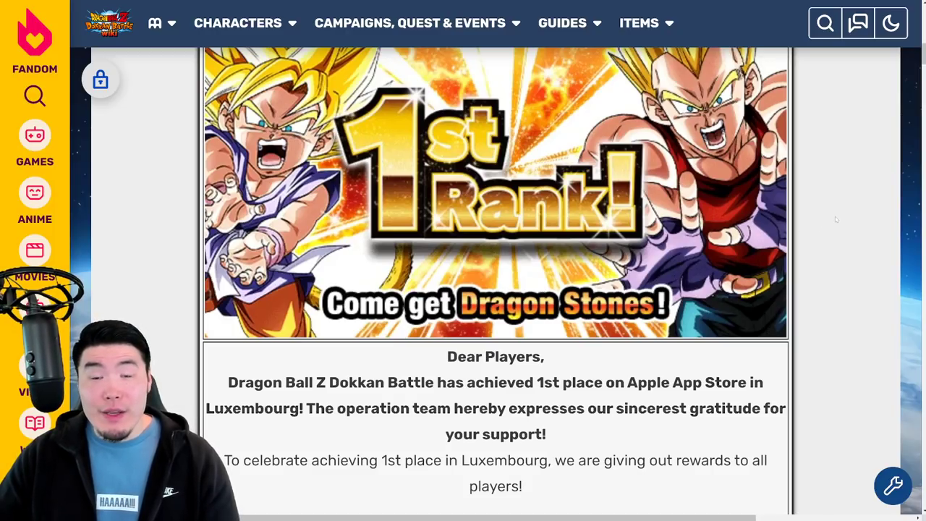
{"action": "scroll", "scroll_direction": "down", "scroll_amount": 3}
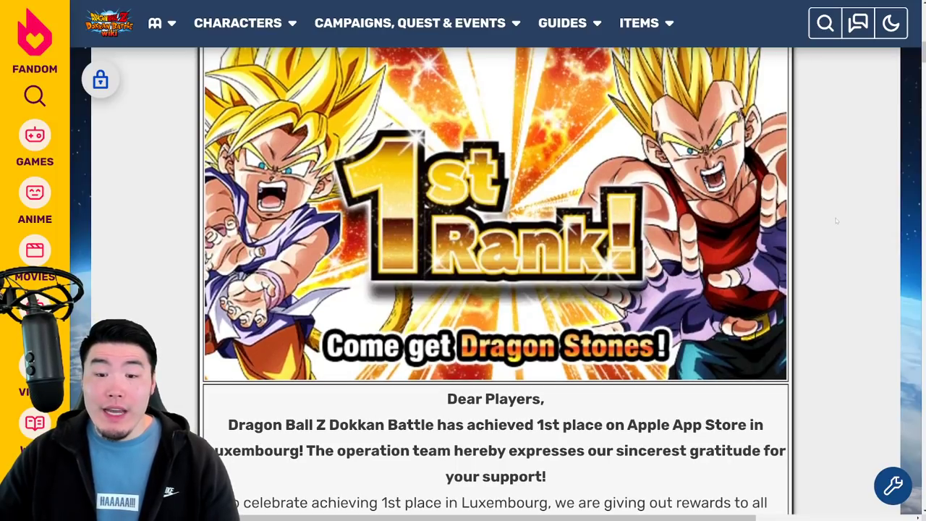